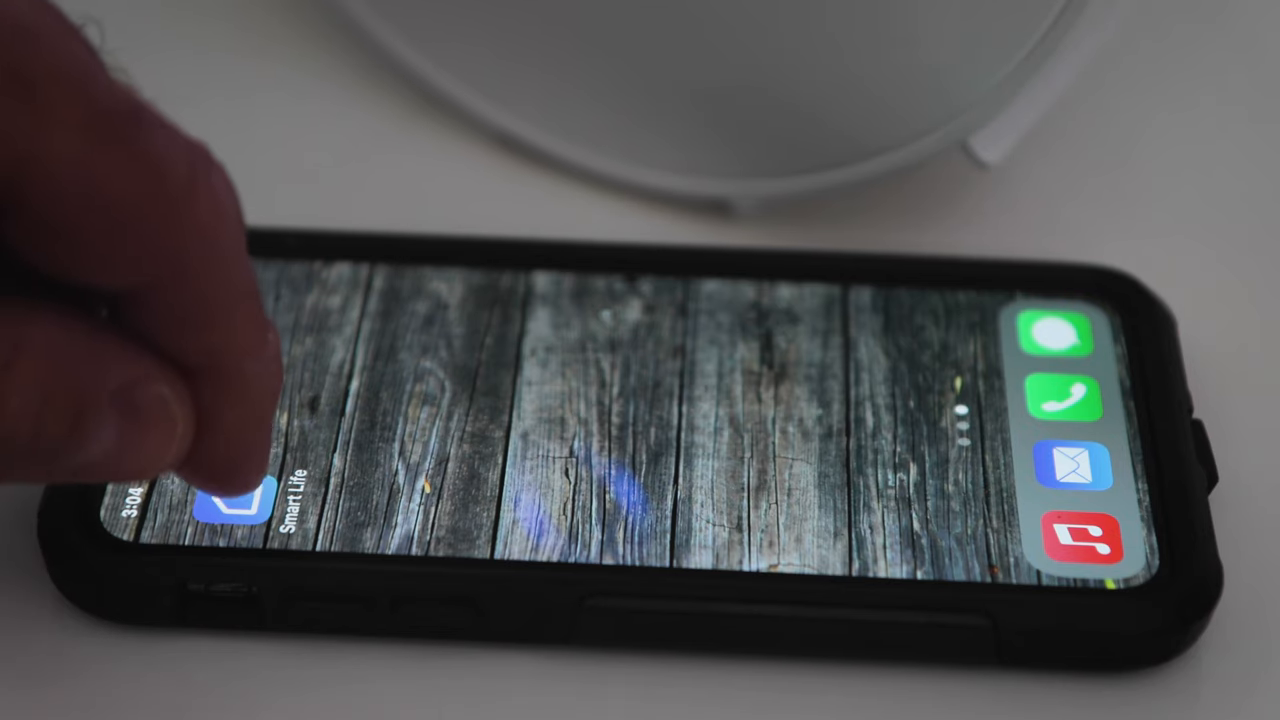
- Launch the Smart Life app from the home screen to its empty device list
left_click(224, 500)
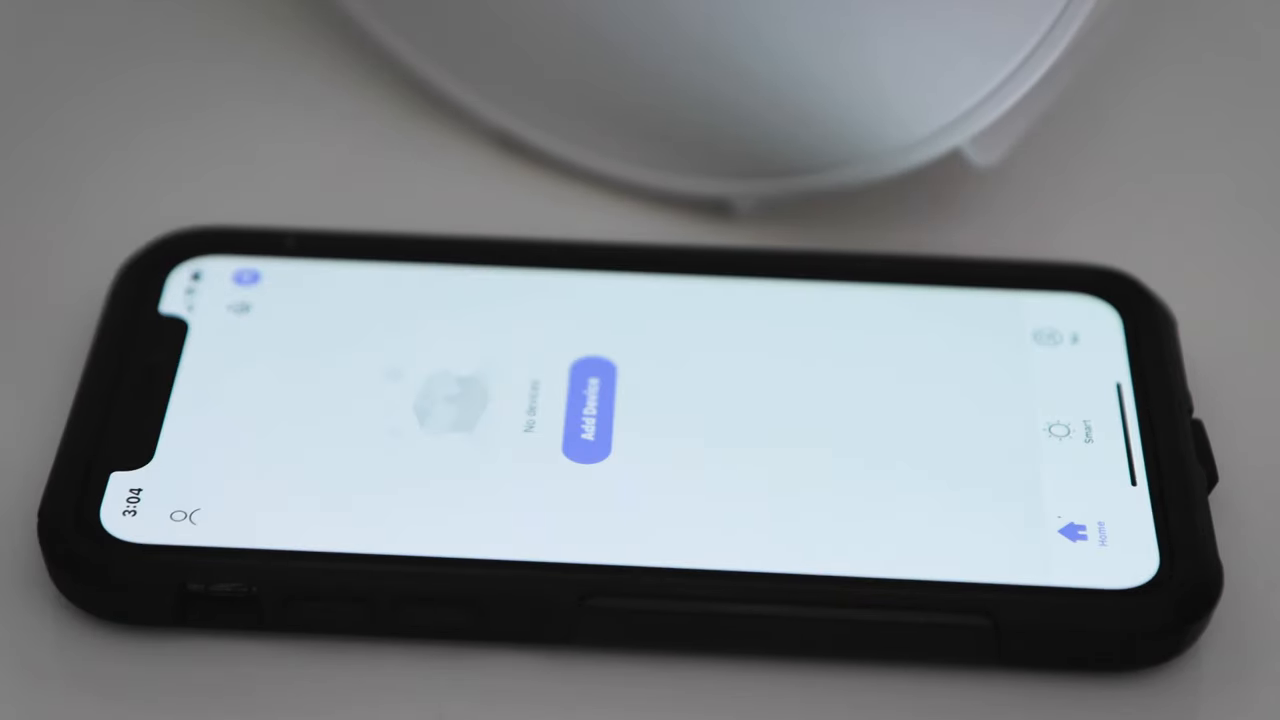